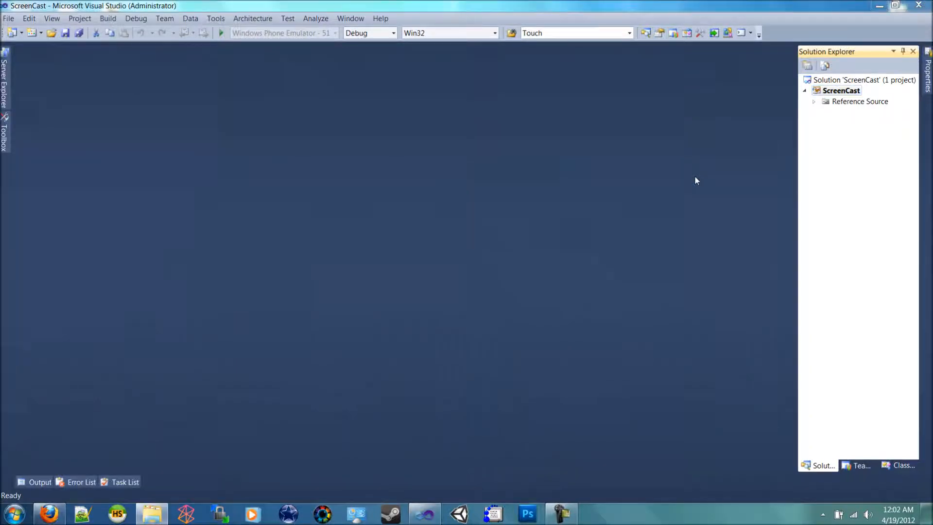
Step: Browse Explorer to UDK\UDK-2012-03\UDKGame\Config and select UDKEngine.ini
left_click(151, 513)
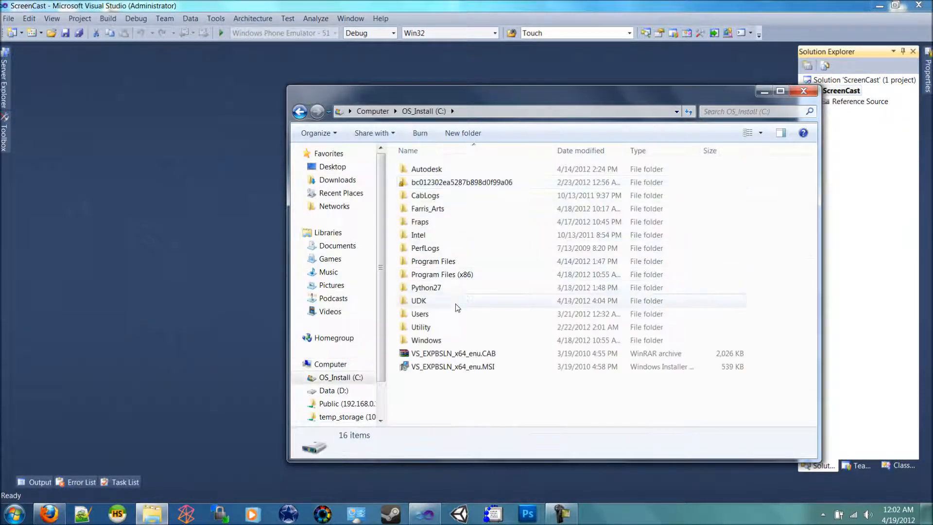
double_click(419, 300)
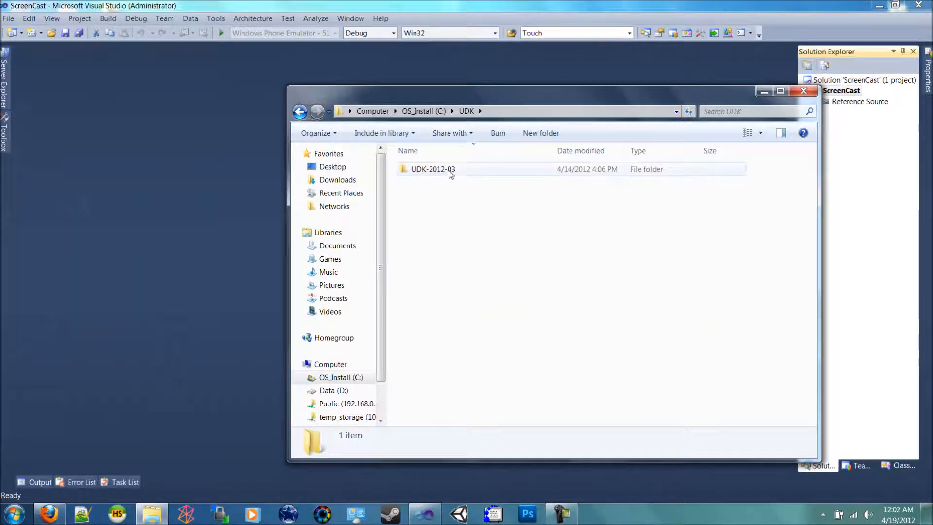
double_click(433, 169)
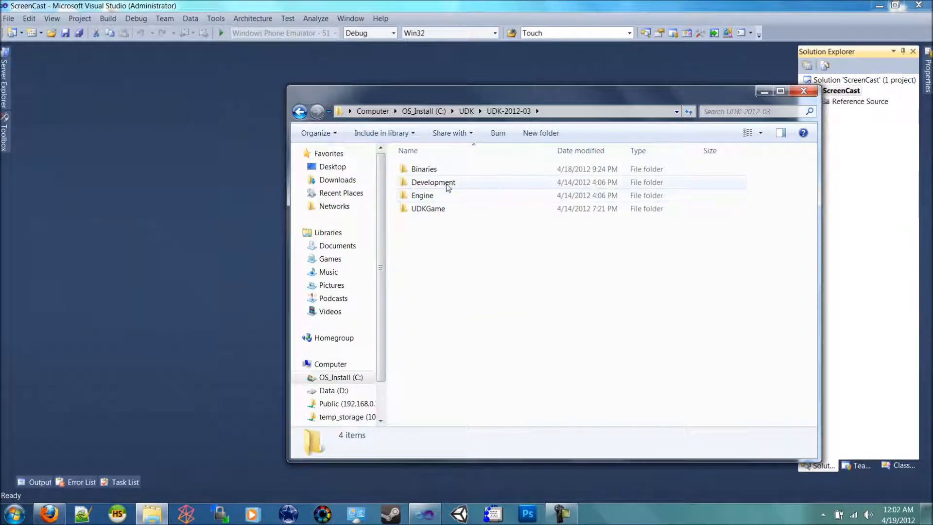
mouse_move(433, 182)
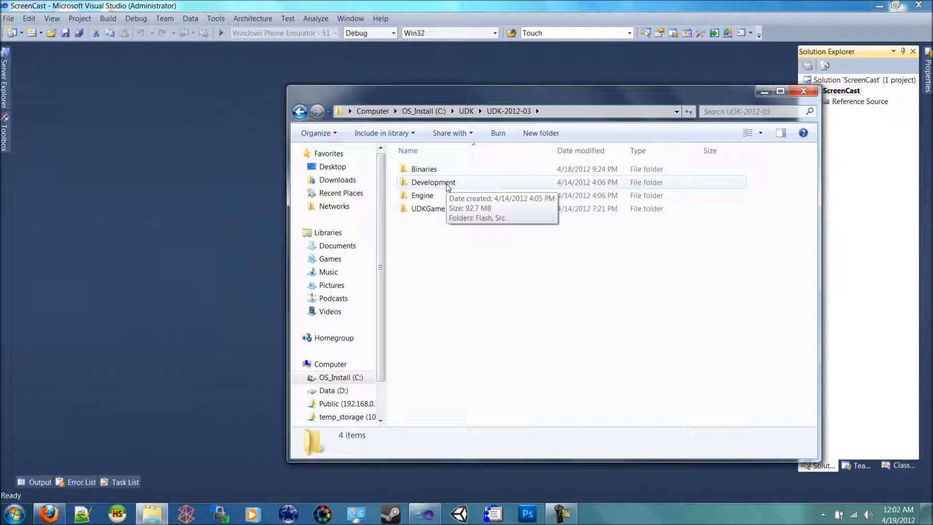
mouse_move(433, 182)
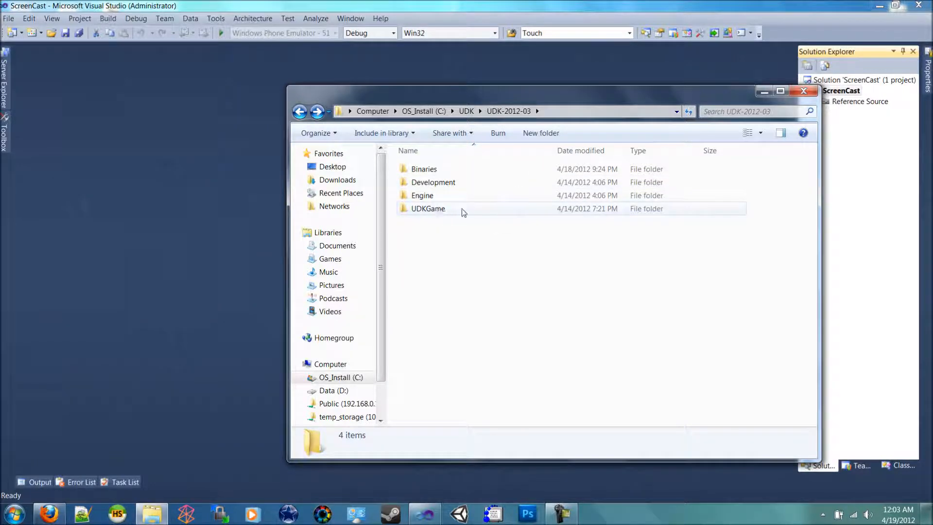
double_click(427, 208)
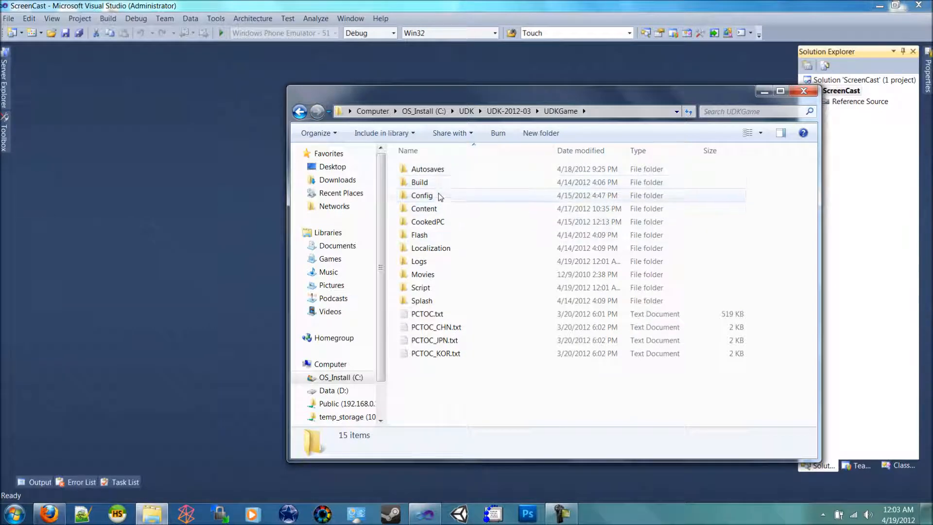
double_click(422, 195)
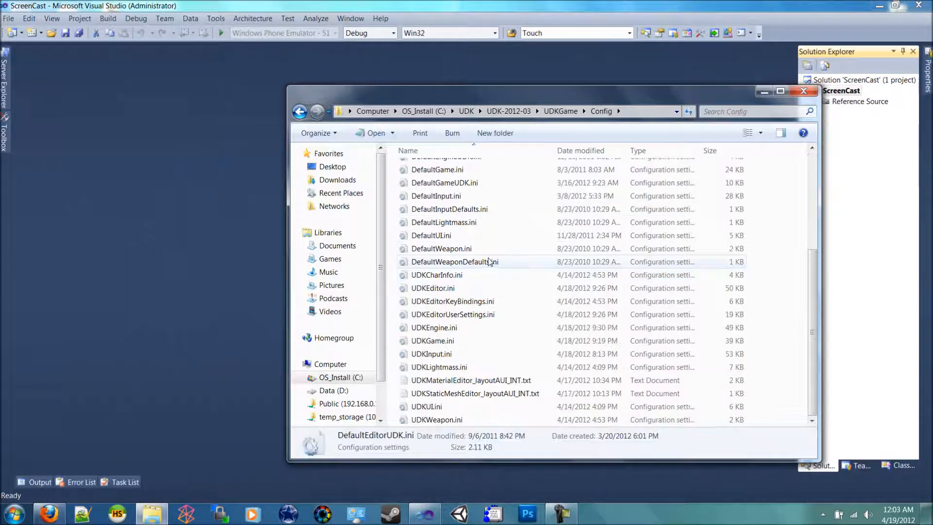
mouse_move(454, 351)
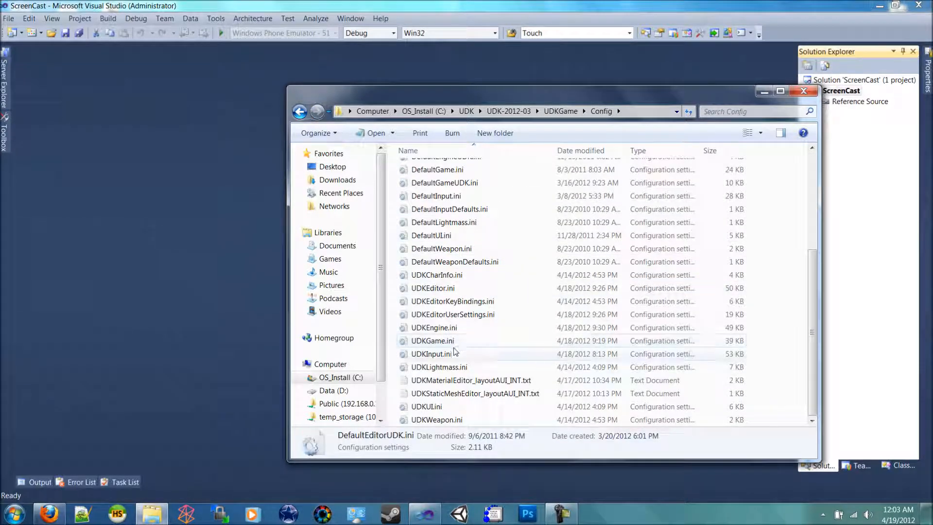
left_click(434, 327)
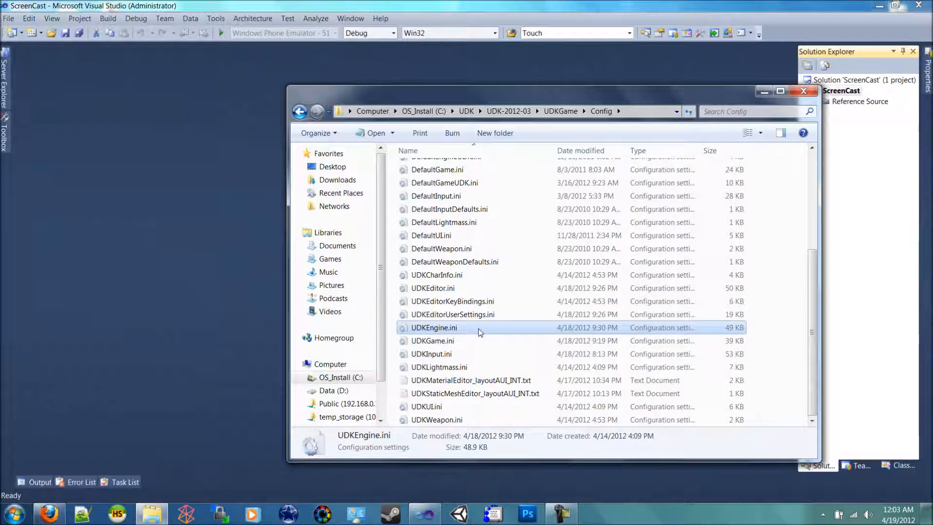
Step: Open UDKEngine.ini in Notepad++ and search to reach the EditPackages entries
double_click(434, 327)
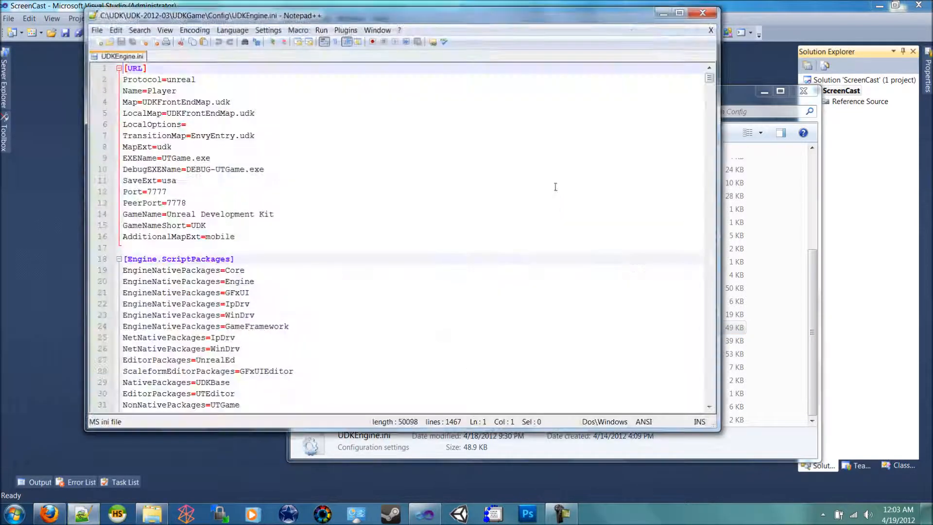
key("Ctrl+f")
type("packa")
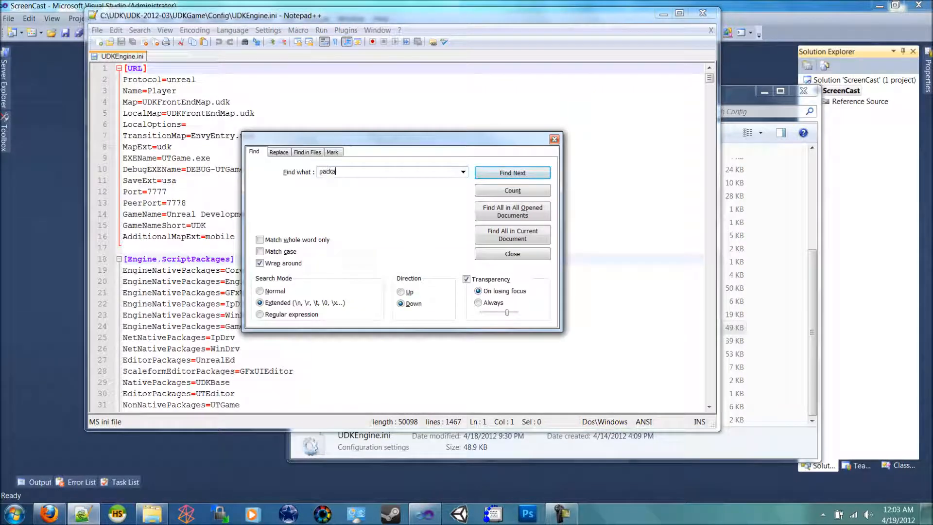
left_click(511, 173)
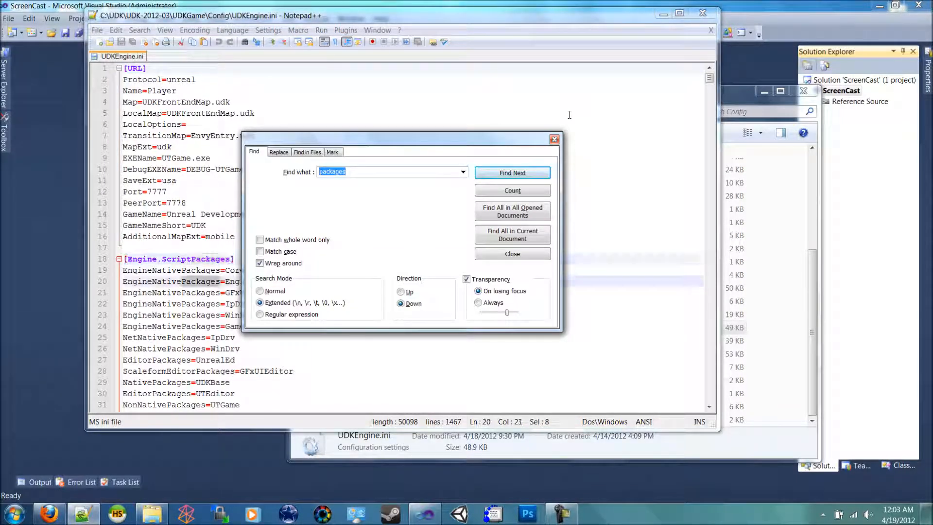
type("mo")
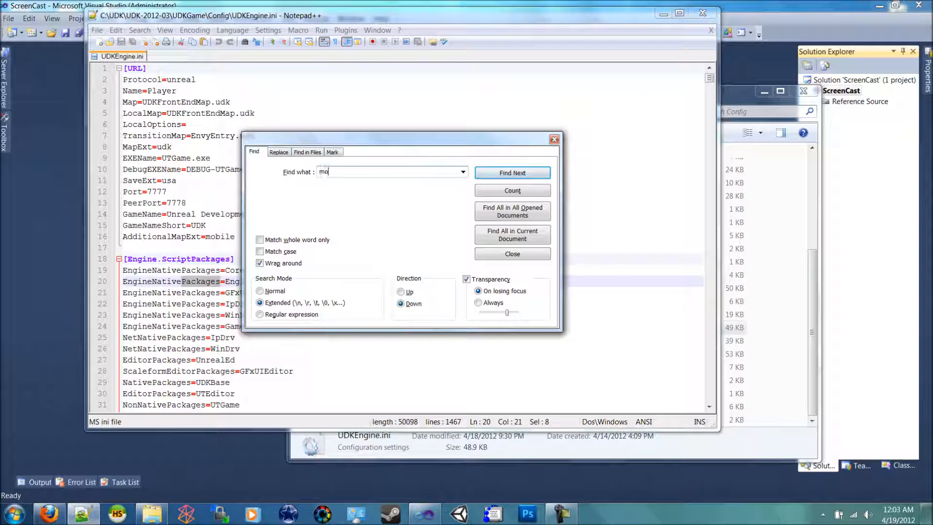
left_click(511, 172)
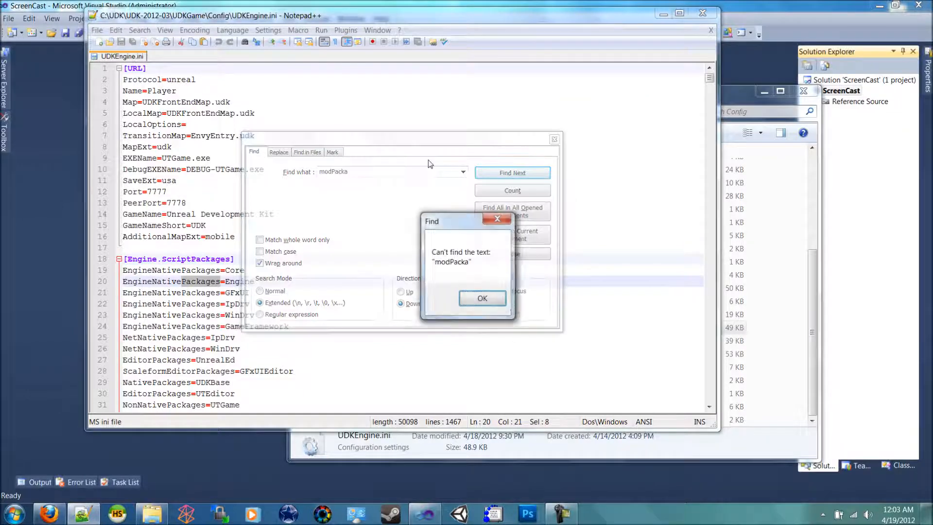
left_click(482, 298)
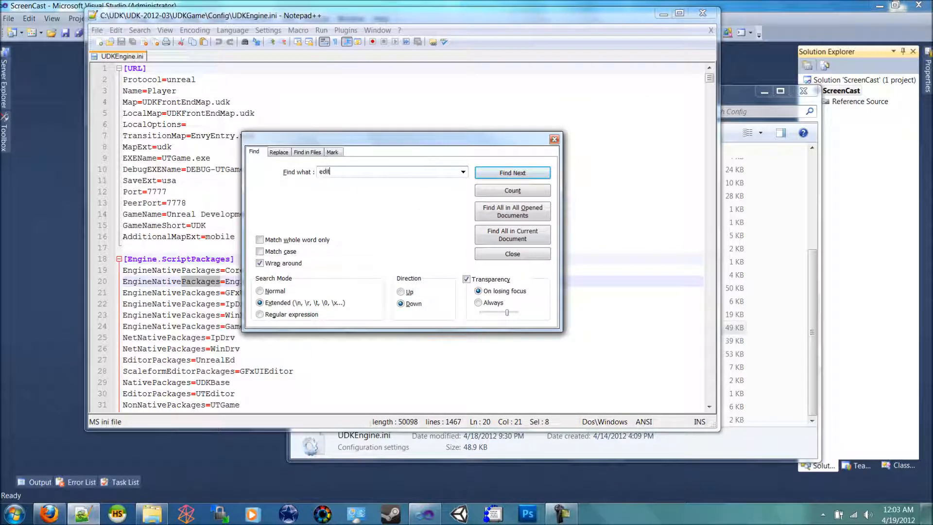
left_click(512, 172)
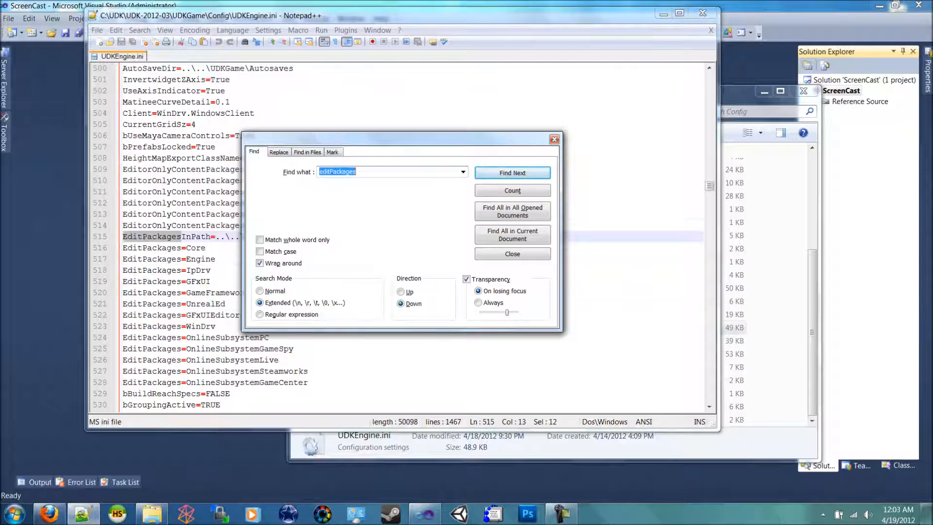
left_click(512, 253)
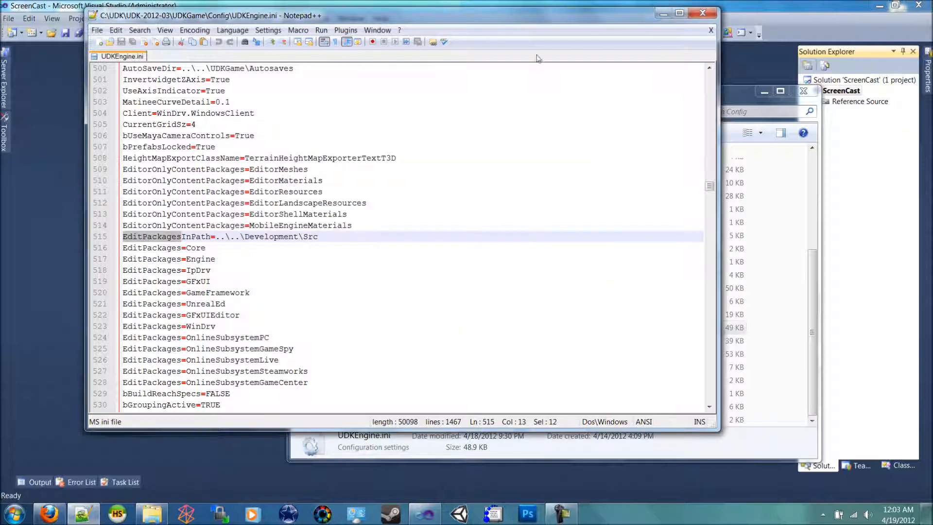
Step: Duplicate the EditPackages=Demo\Demo line below the last entry and select Demo
scroll("down", 3)
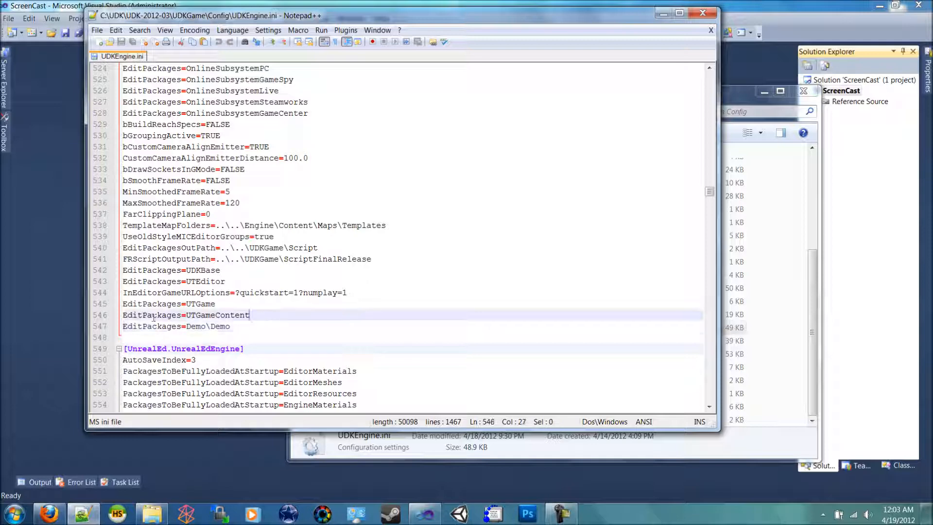
double_click(150, 303)
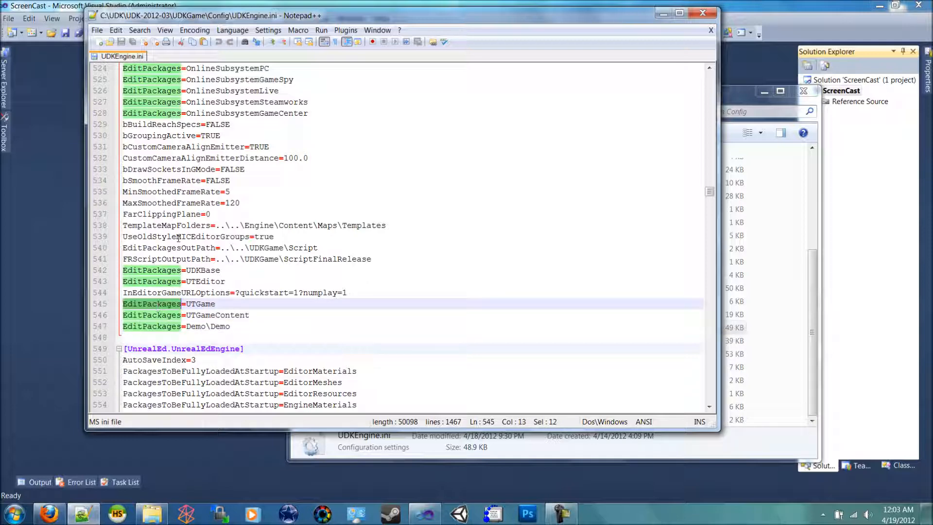
scroll("up", 3)
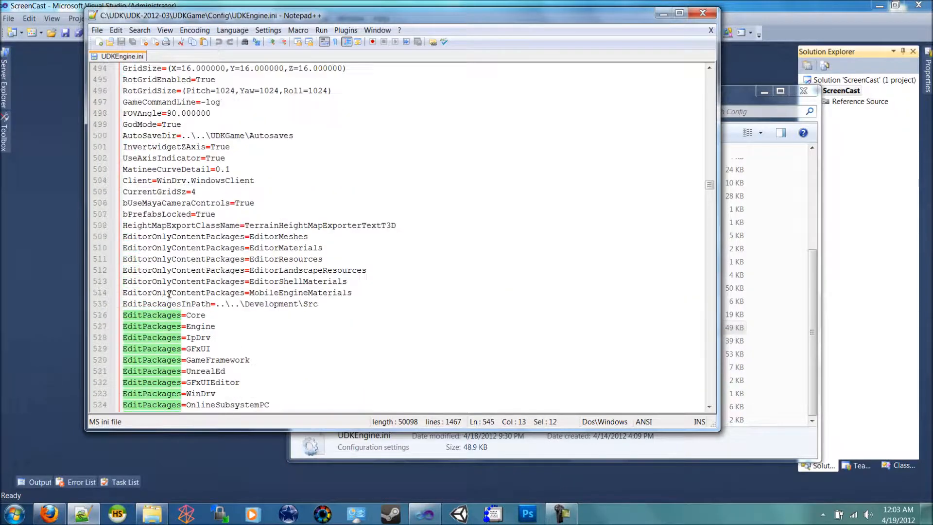
scroll("up", 3)
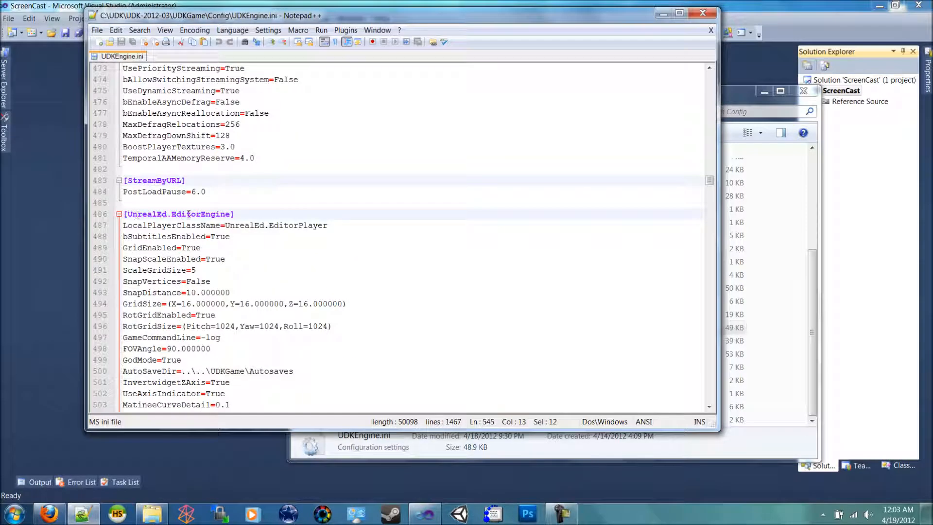
scroll("down", 3)
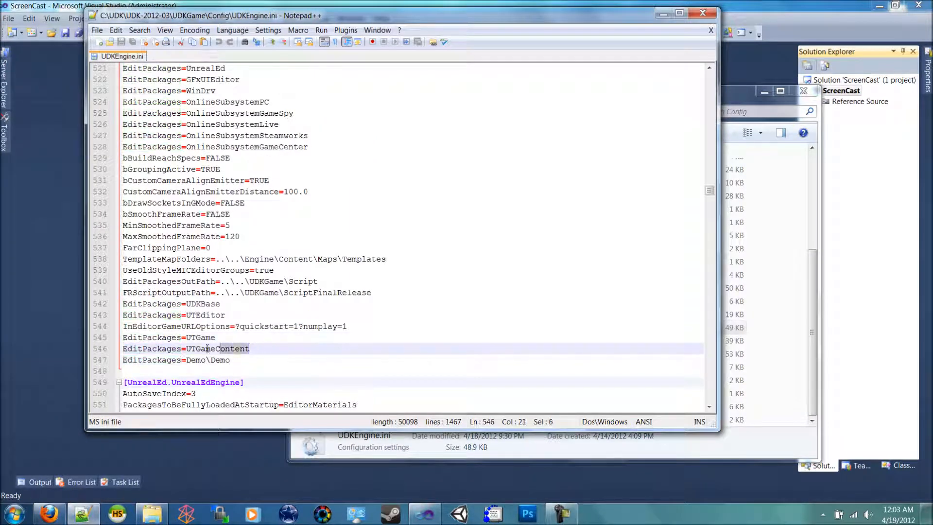
triple_click(185, 348)
type("EditPackages=Demo\\Demo")
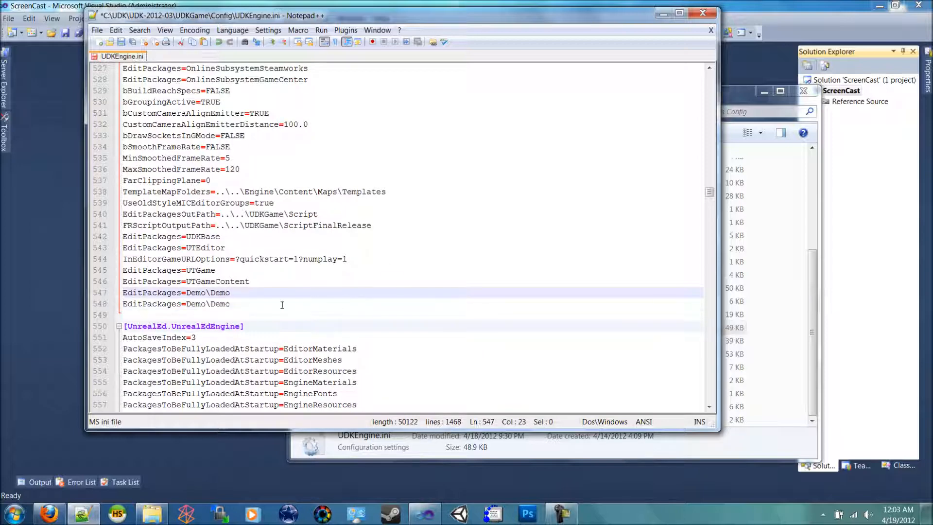
double_click(195, 304)
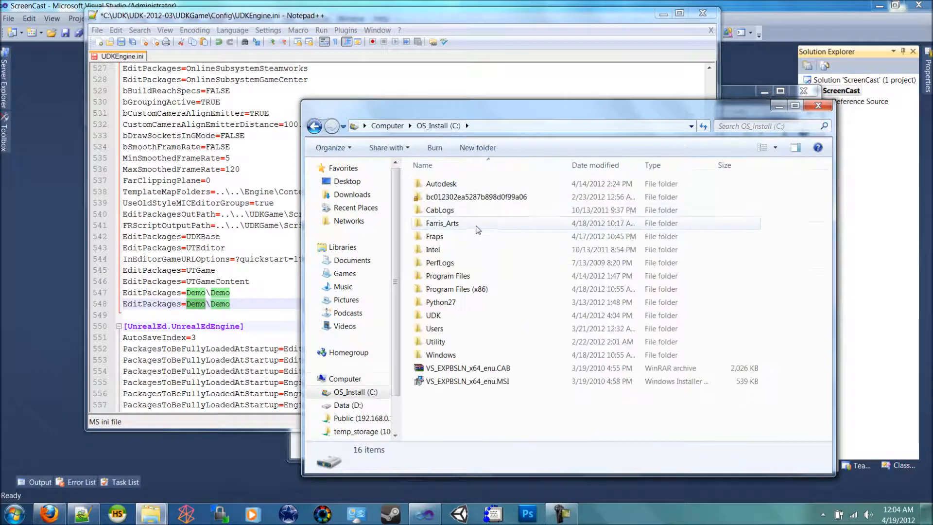
Step: Browse Explorer into UDK-2012-03\Development\Src\ScreenCast\ScreenCast
double_click(433, 315)
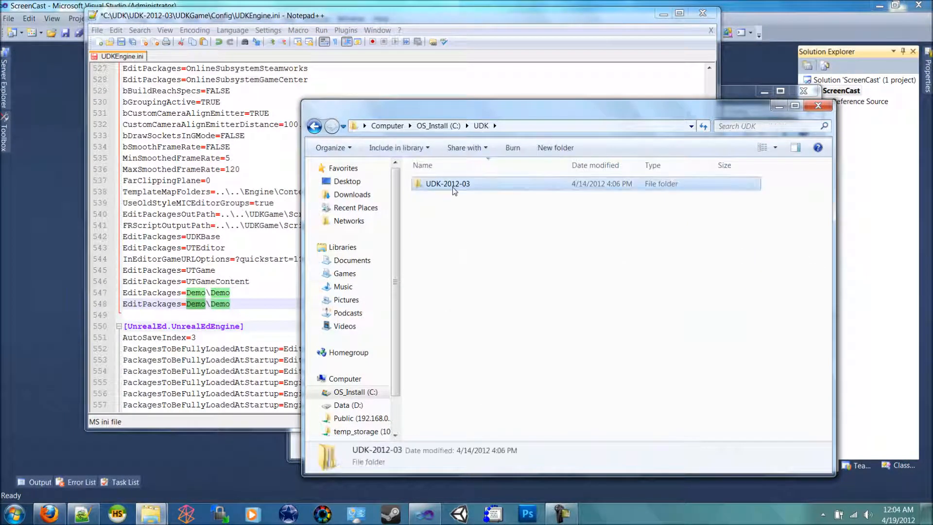
double_click(448, 183)
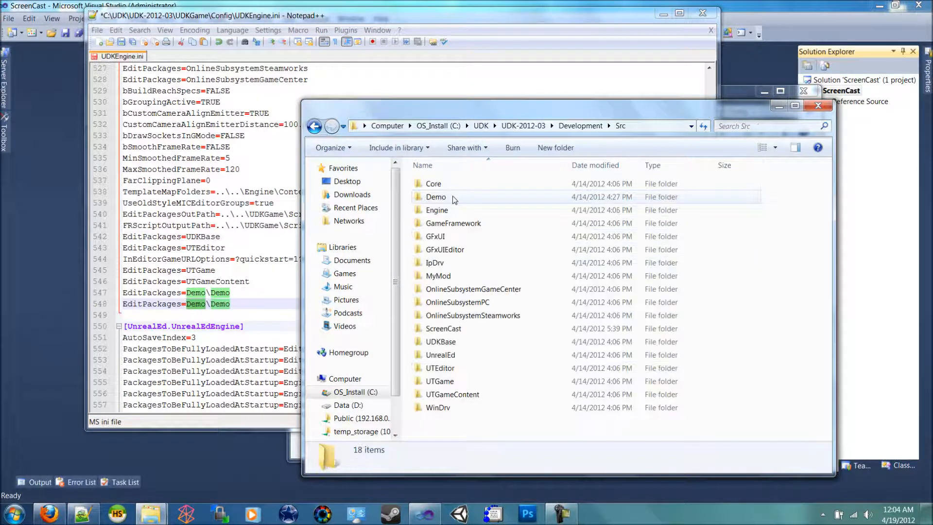
mouse_move(470, 239)
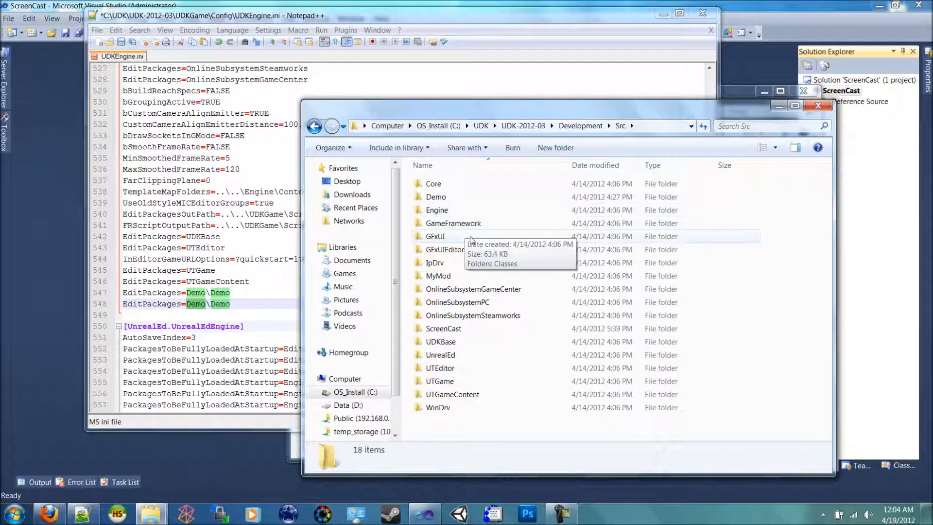
mouse_move(482, 201)
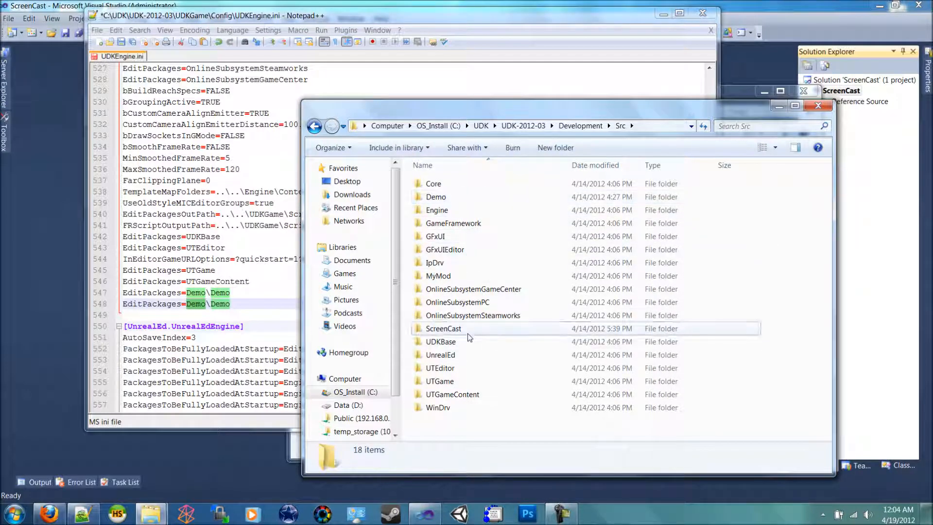
double_click(443, 328)
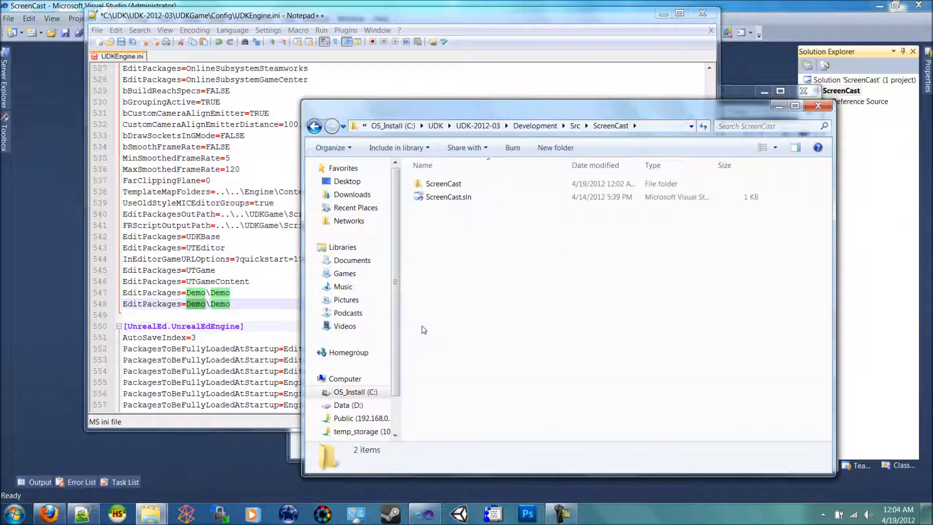
left_click(444, 183)
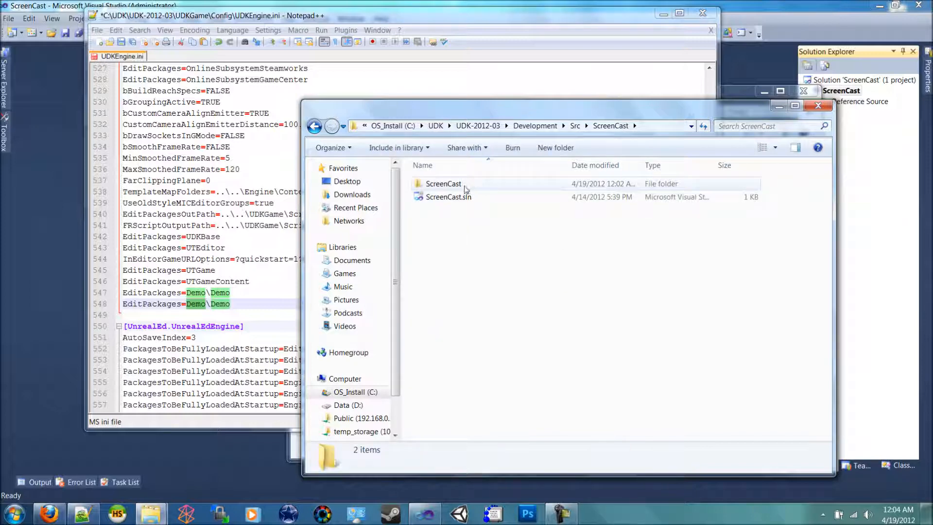
double_click(443, 184)
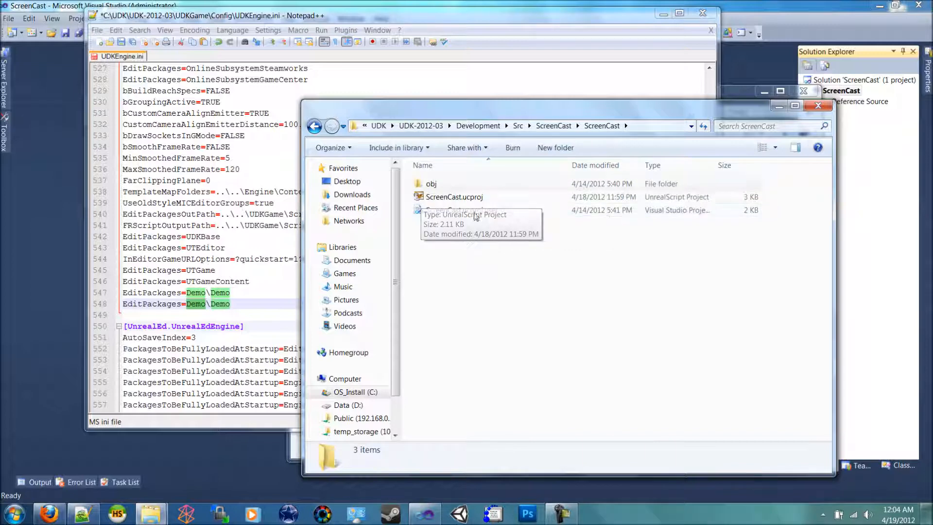
mouse_move(623, 270)
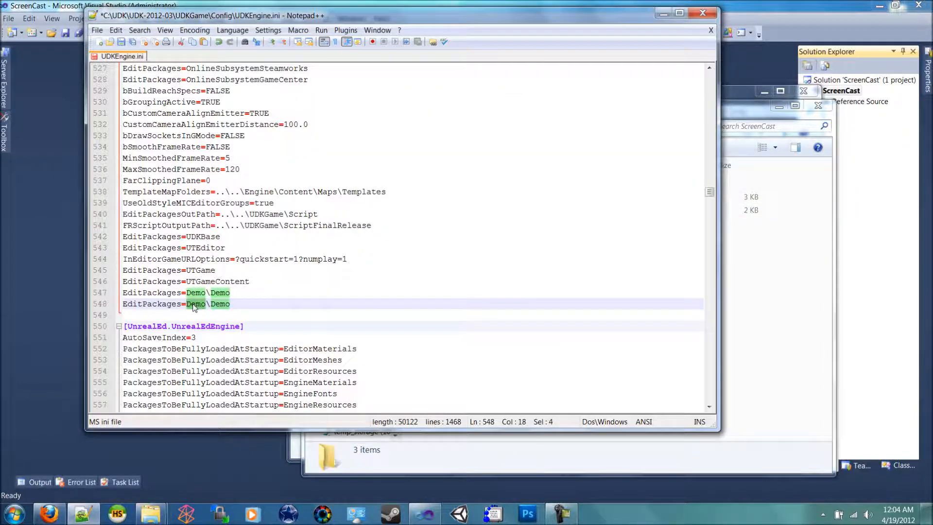
Step: Make line 548 read EditPackages=ScreenCast\ScreenCast and save UDKEngine.ini
type("ScreenCast")
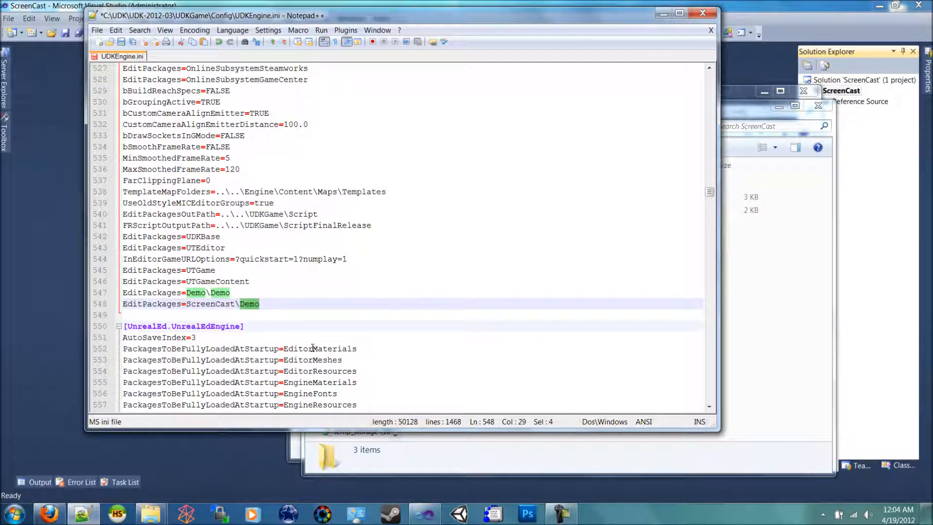
type("ScreenCast")
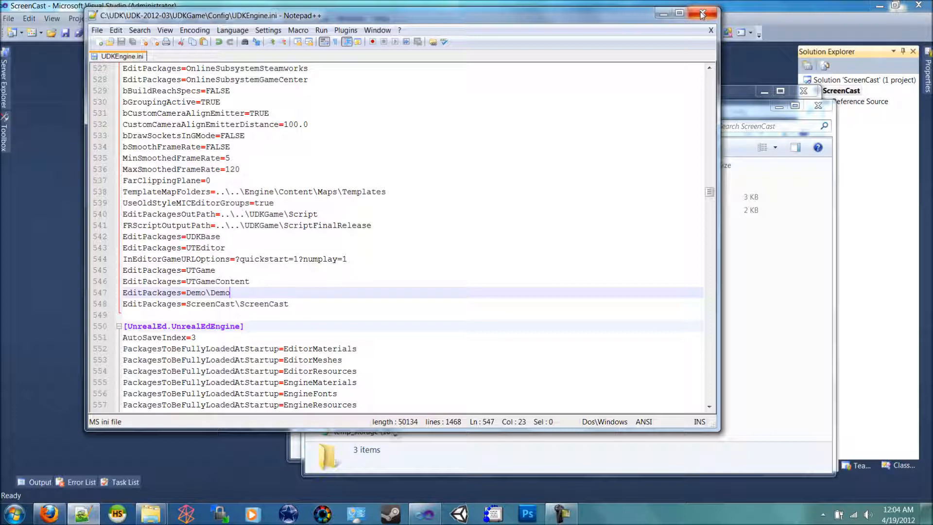
mouse_move(702, 13)
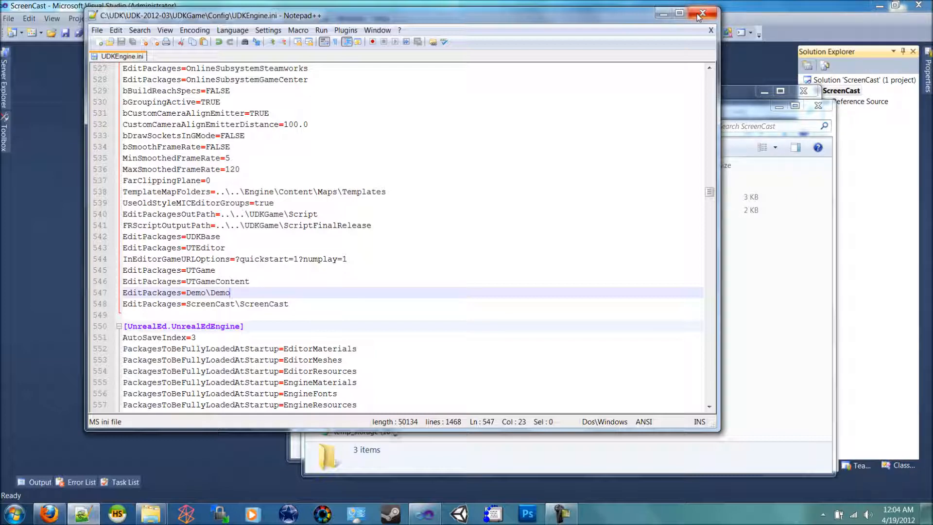
mouse_move(702, 13)
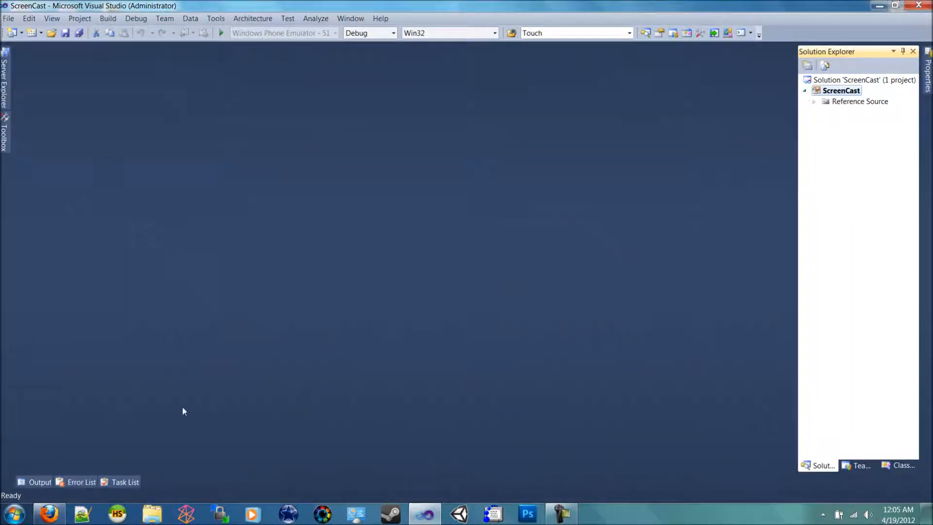
mouse_move(268, 191)
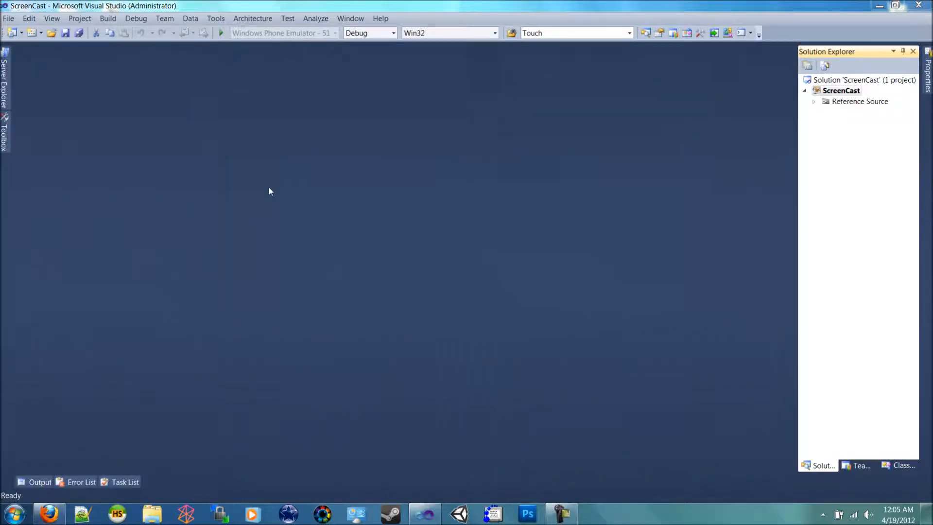
Step: Launch Unreal Frontend from its taskbar shortcut
left_click(594, 513)
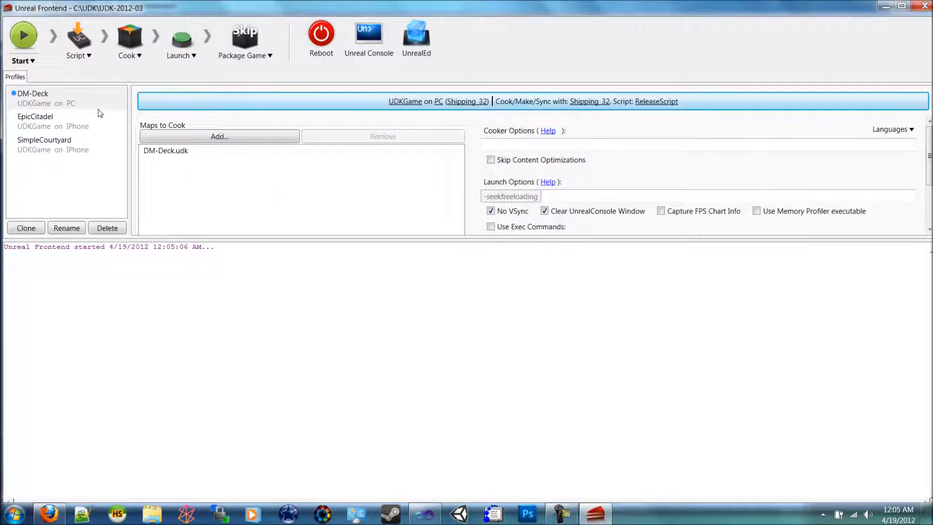
mouse_move(691, 174)
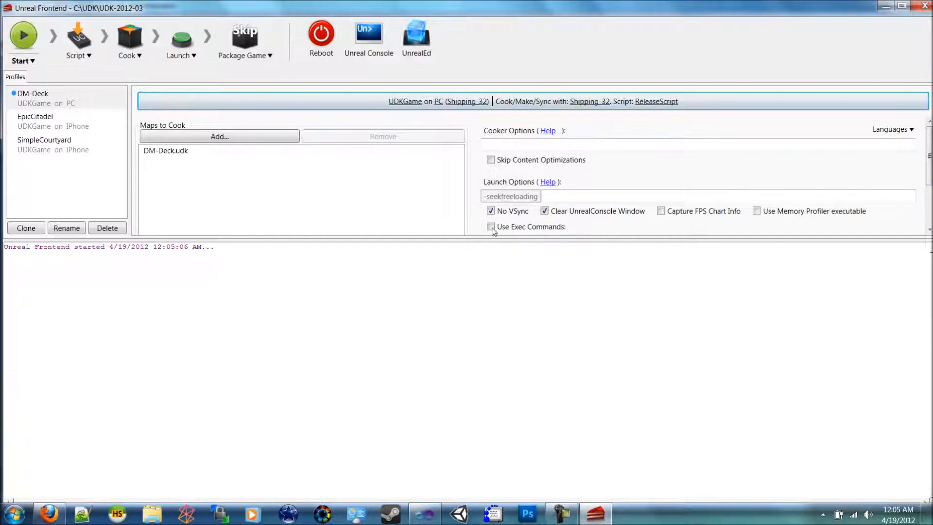
Step: Show the Script dropdown with Compile scripts and Full recompile
left_click(77, 42)
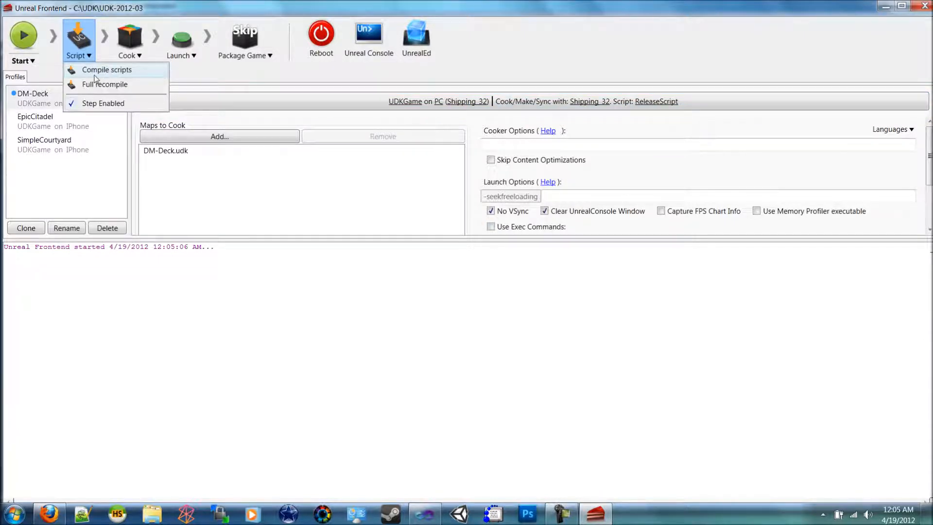
Step: Run Compile scripts until the make commandlet succeeds with 0 errors
left_click(106, 69)
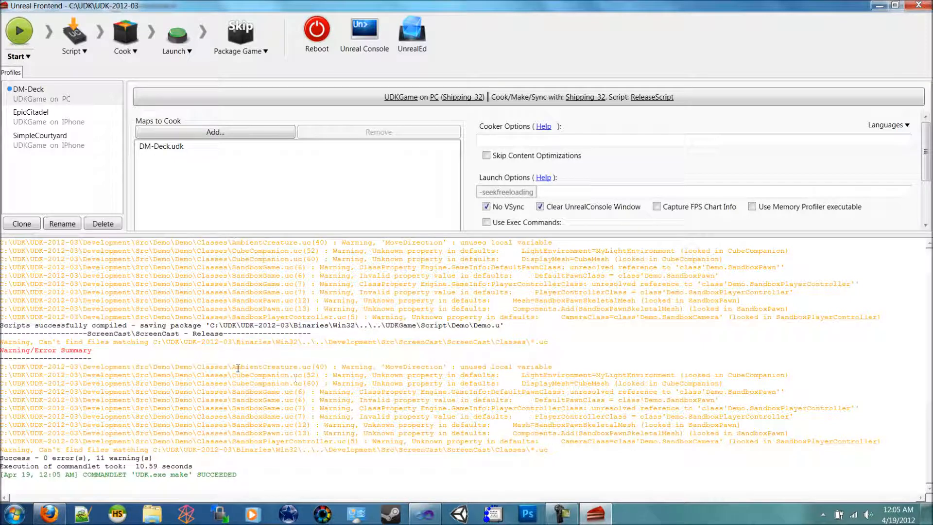
double_click(165, 366)
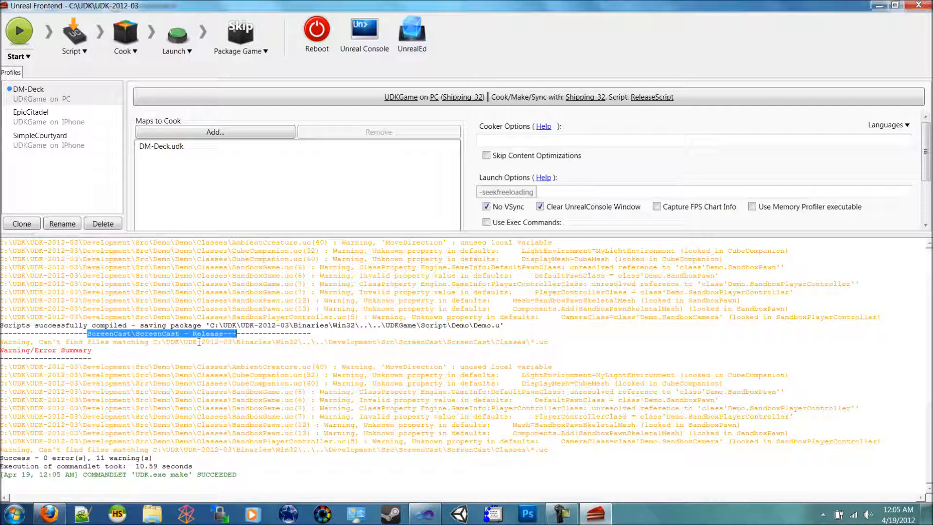
mouse_move(193, 371)
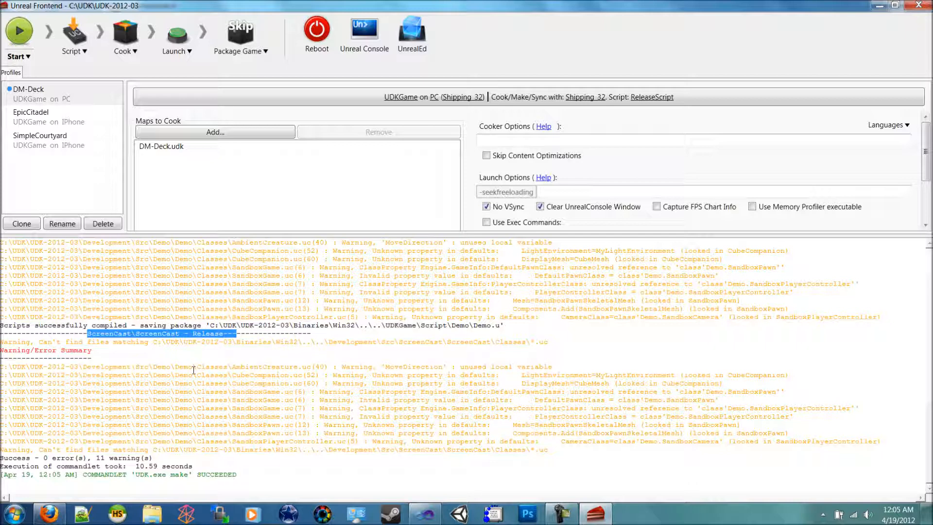
mouse_move(257, 486)
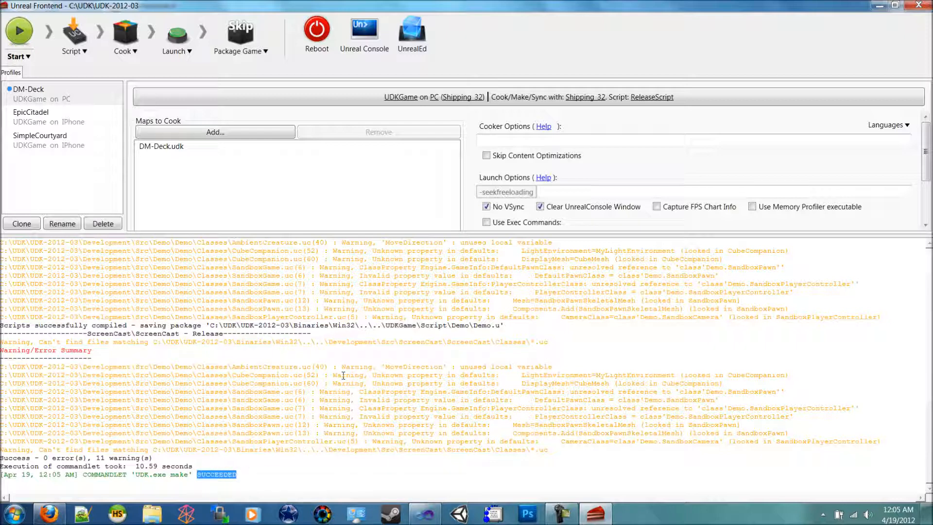
mouse_move(432, 273)
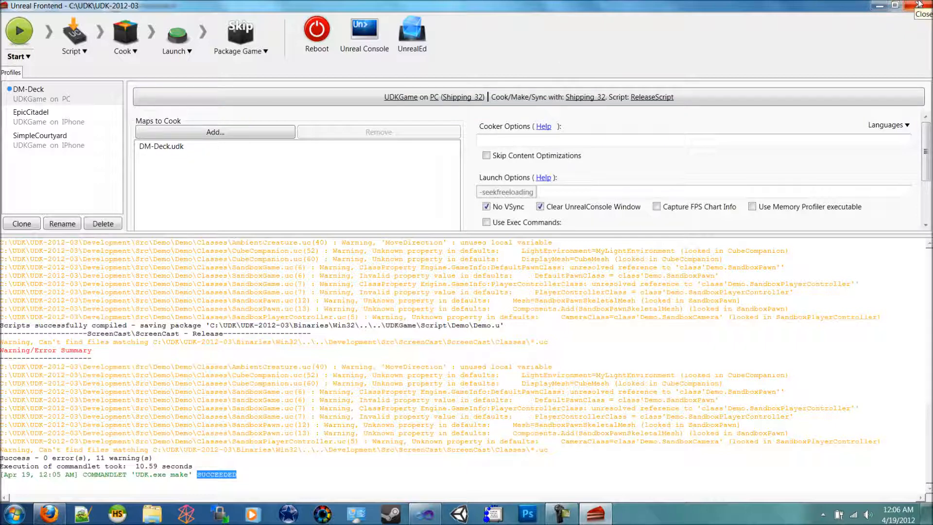
mouse_move(878, 6)
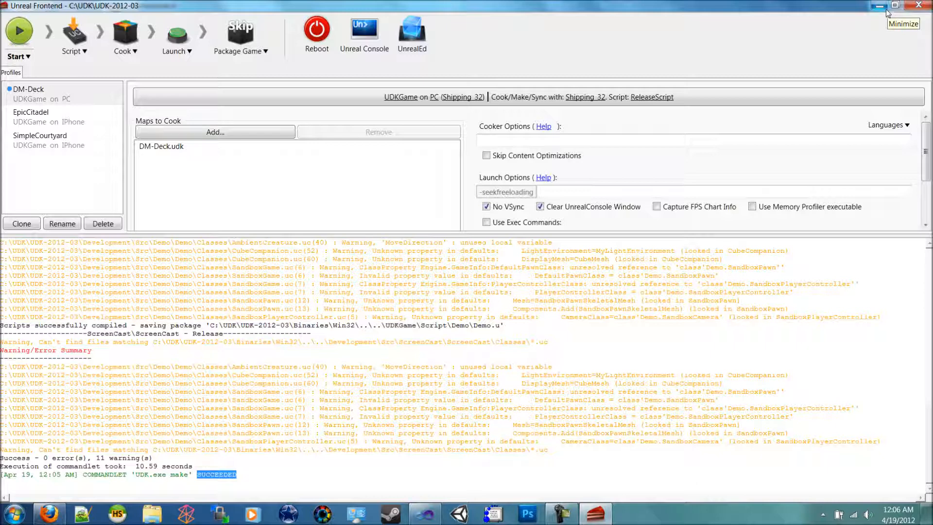
mouse_move(917, 5)
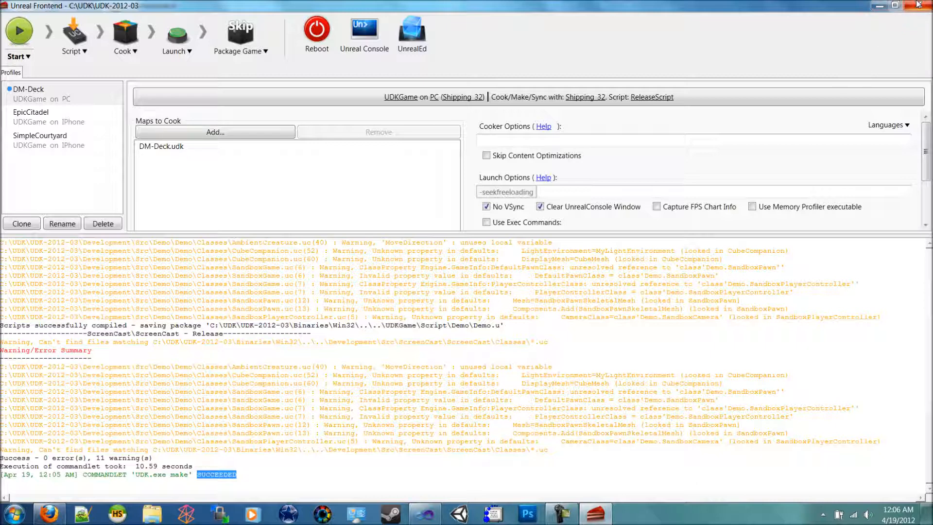
mouse_move(923, 5)
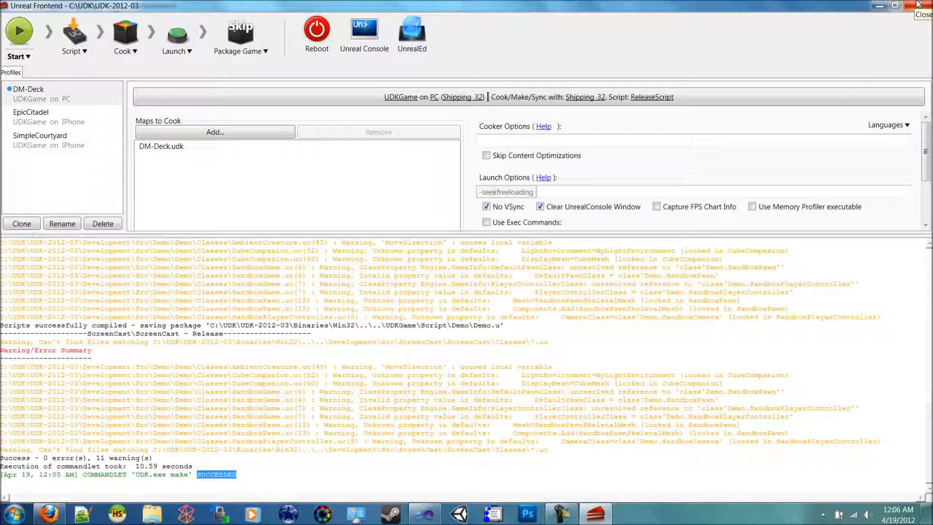